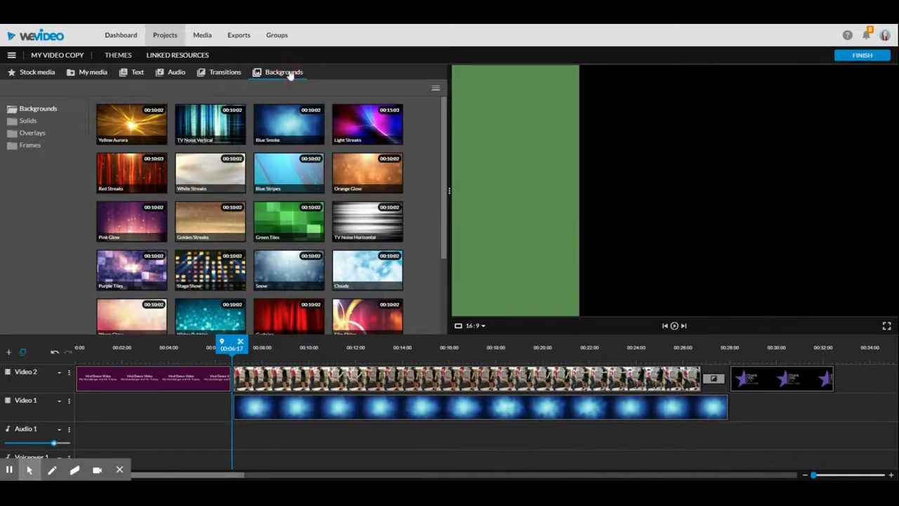
{"action": "mouse_move", "coordinate": [32, 132]}
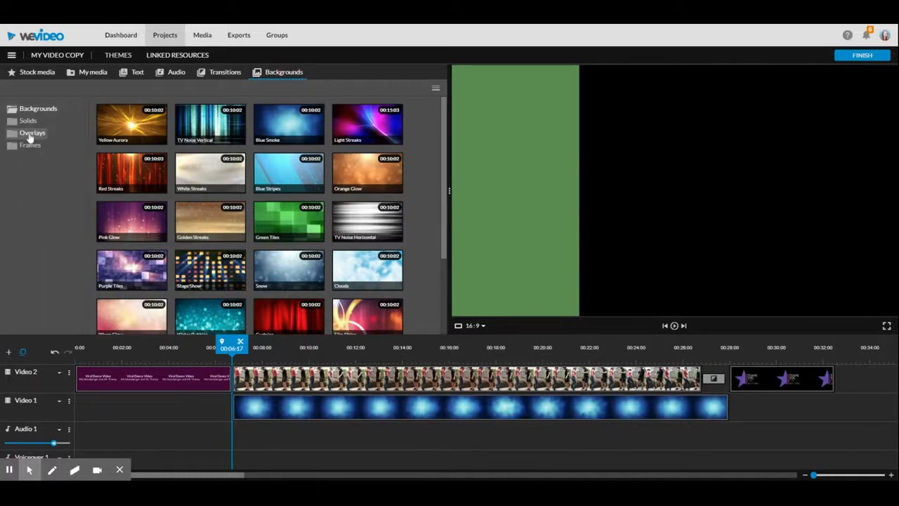
Open the Overlays folder and preview the Beating Heart, Bang and countdown overlays.
{"action": "left_click", "coordinate": [32, 133]}
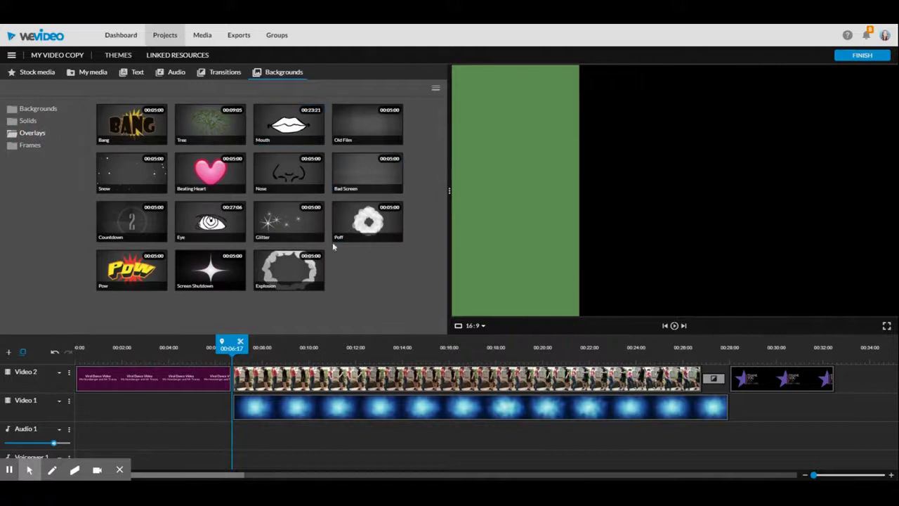
{"action": "left_click", "coordinate": [210, 172]}
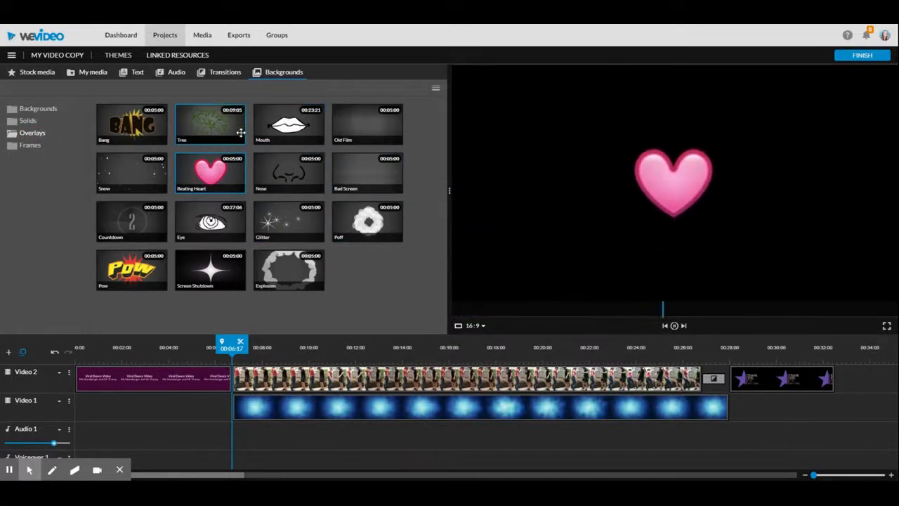
{"action": "left_click", "coordinate": [132, 124]}
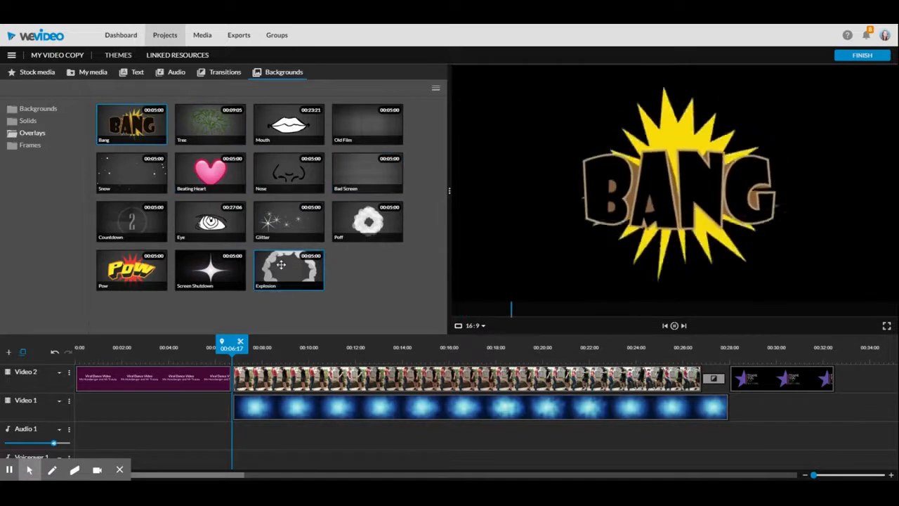
{"action": "left_click", "coordinate": [210, 269]}
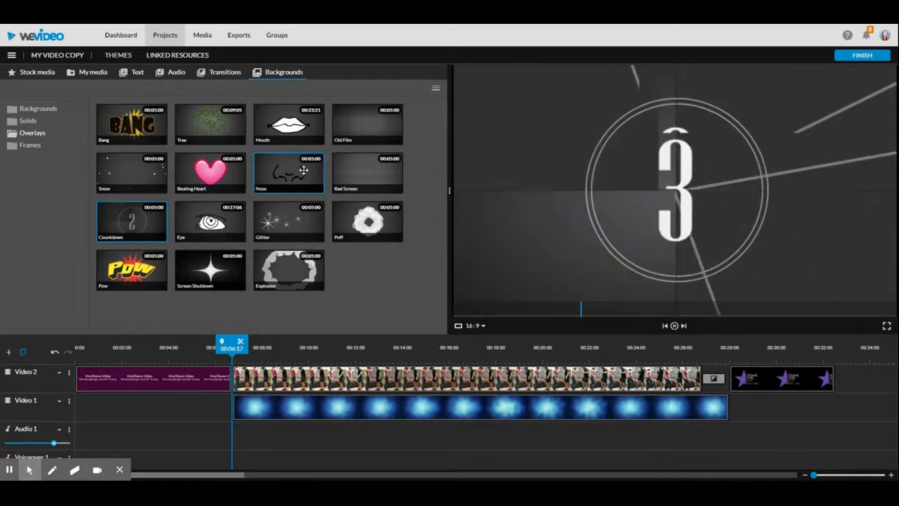
{"action": "left_click", "coordinate": [367, 173]}
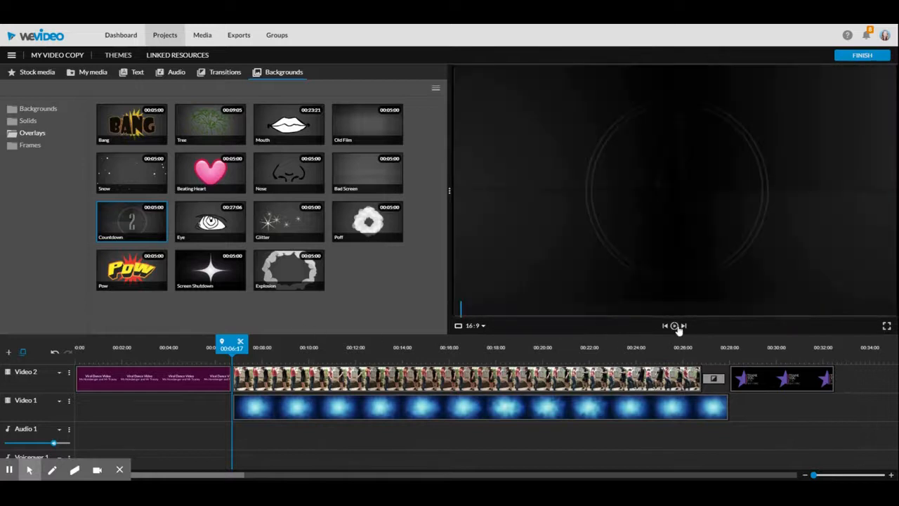
{"action": "mouse_move", "coordinate": [326, 397]}
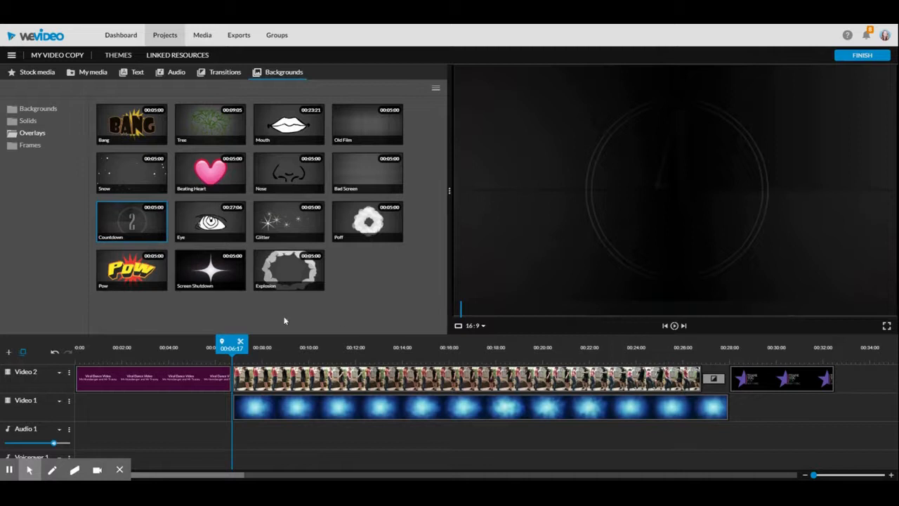
{"action": "mouse_move", "coordinate": [253, 404]}
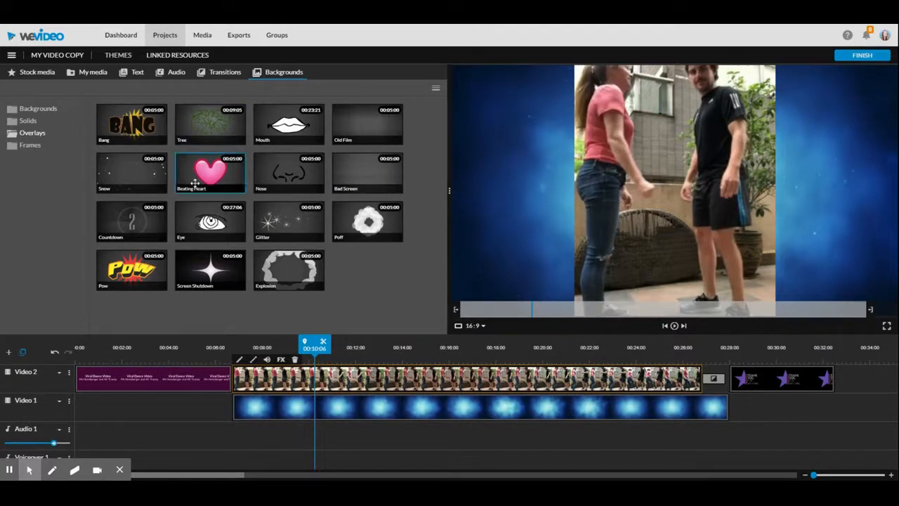
{"action": "left_click", "coordinate": [288, 222]}
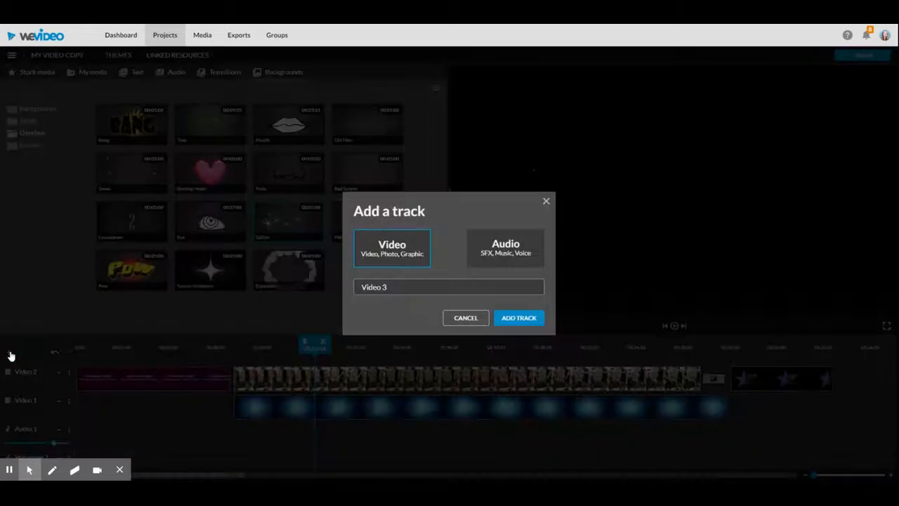
{"action": "mouse_move", "coordinate": [419, 216]}
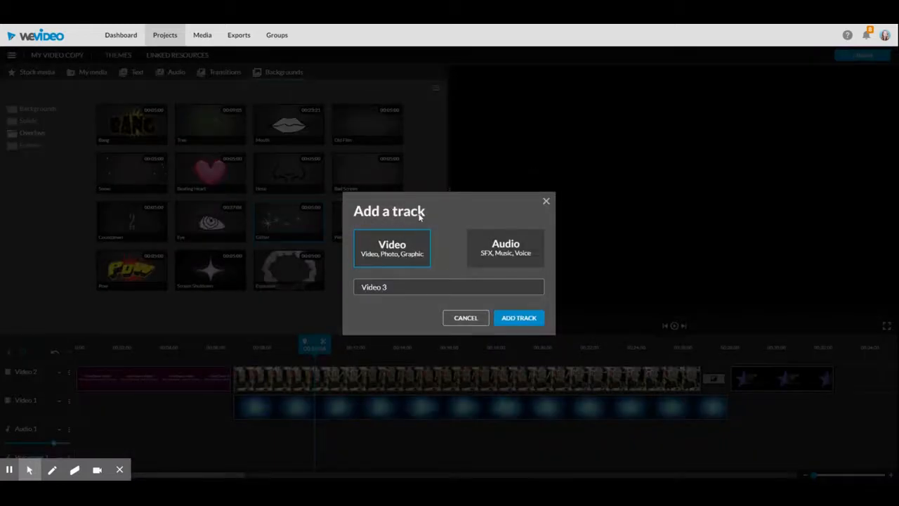
{"action": "mouse_move", "coordinate": [519, 250]}
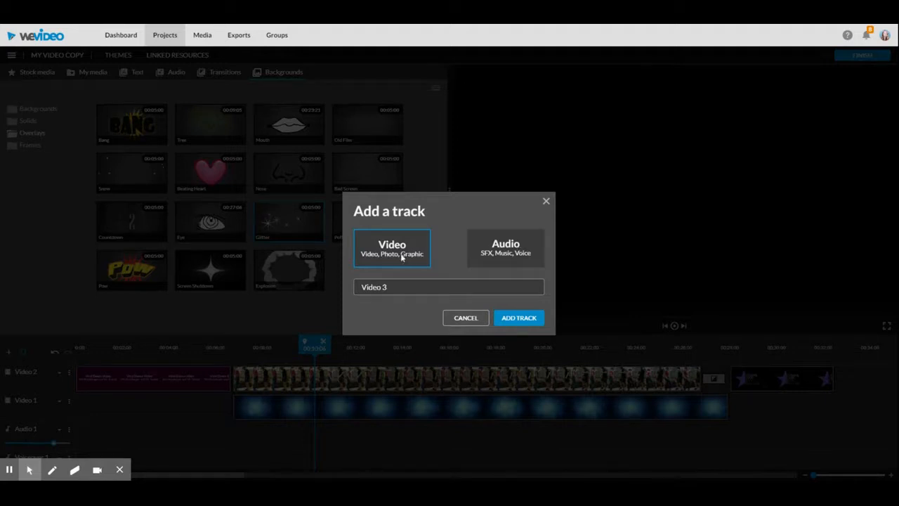
Rename the new video track to 'Overlay' and add it to the timeline.
{"action": "triple_click", "coordinate": [448, 286]}
{"action": "type", "text": "Overlay"}
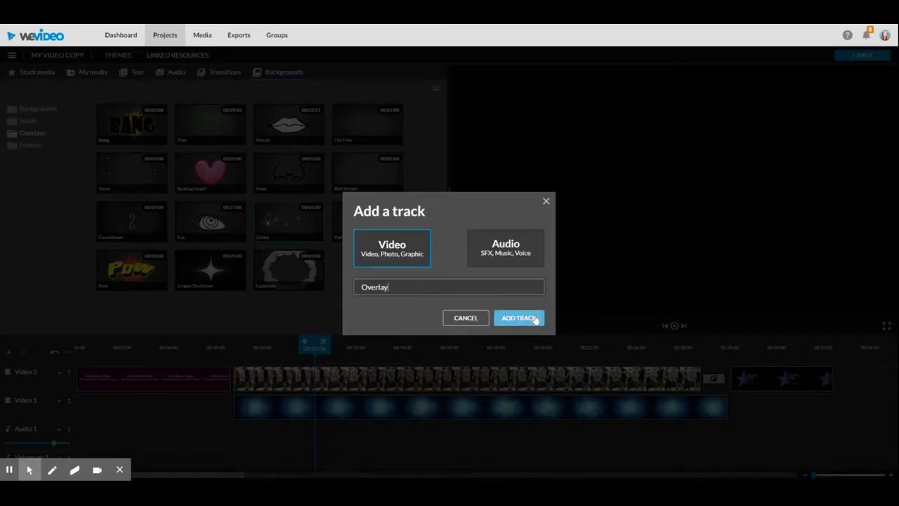
{"action": "left_click", "coordinate": [519, 317]}
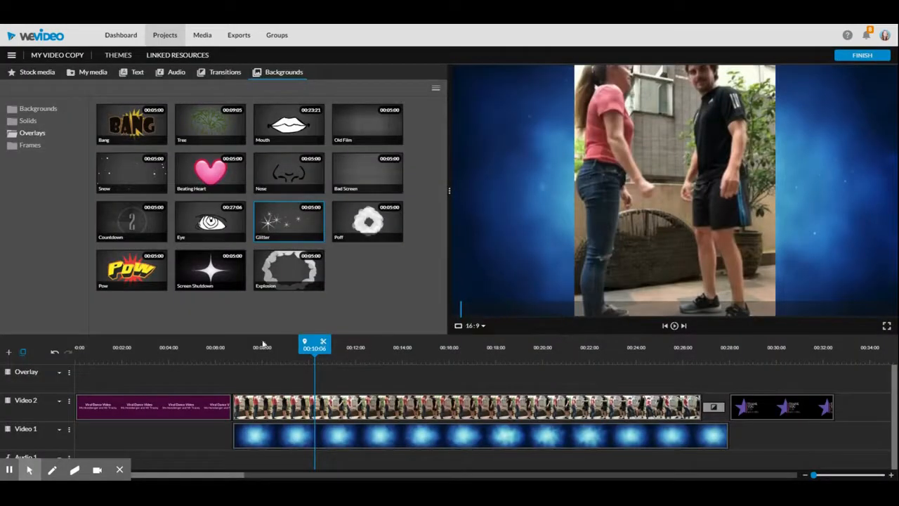
{"action": "mouse_move", "coordinate": [525, 384]}
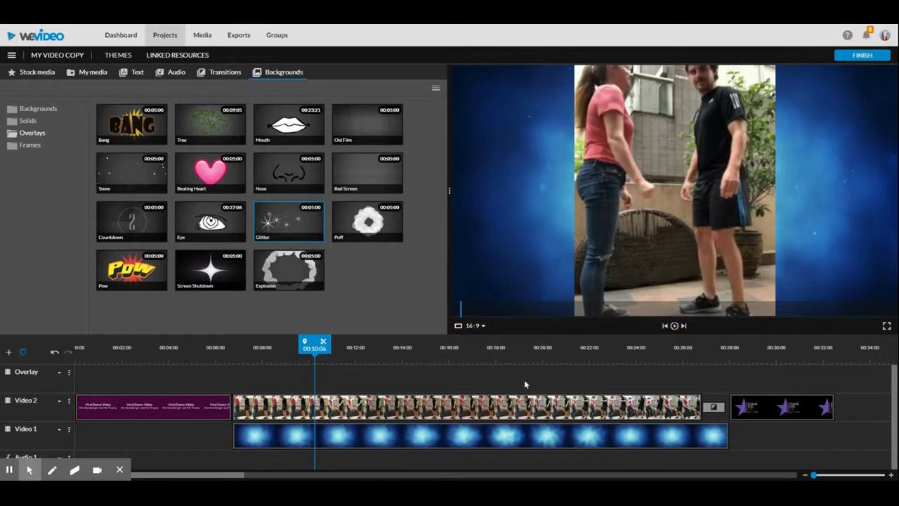
{"action": "mouse_move", "coordinate": [294, 380]}
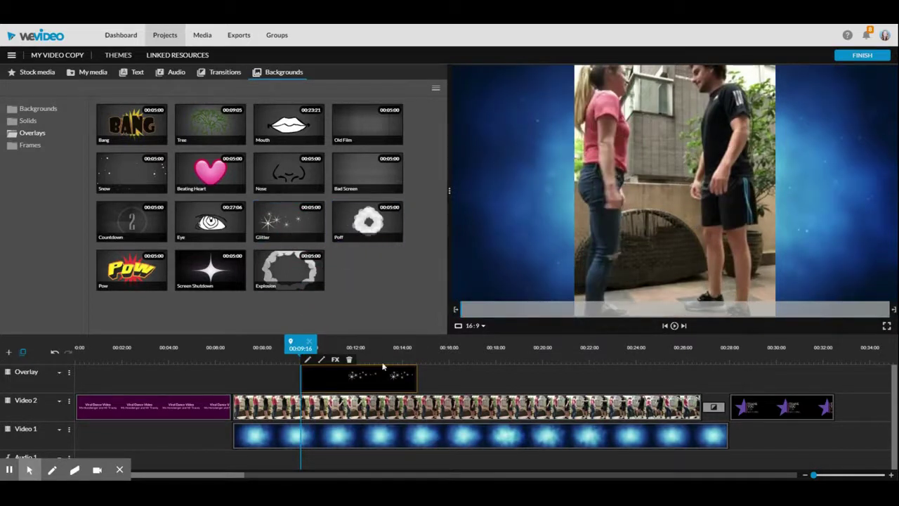
Select a point inside the Glitter clip and open its transform editor.
{"action": "left_click", "coordinate": [674, 325]}
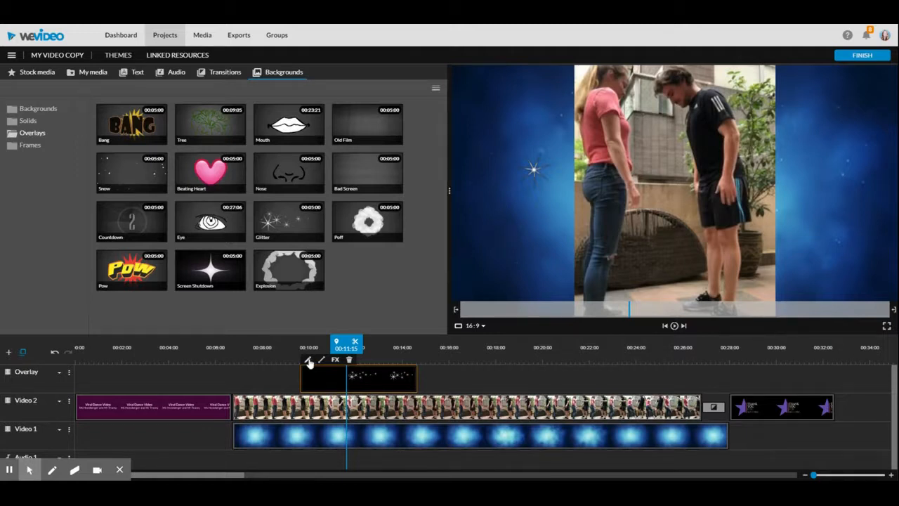
{"action": "left_click", "coordinate": [308, 359]}
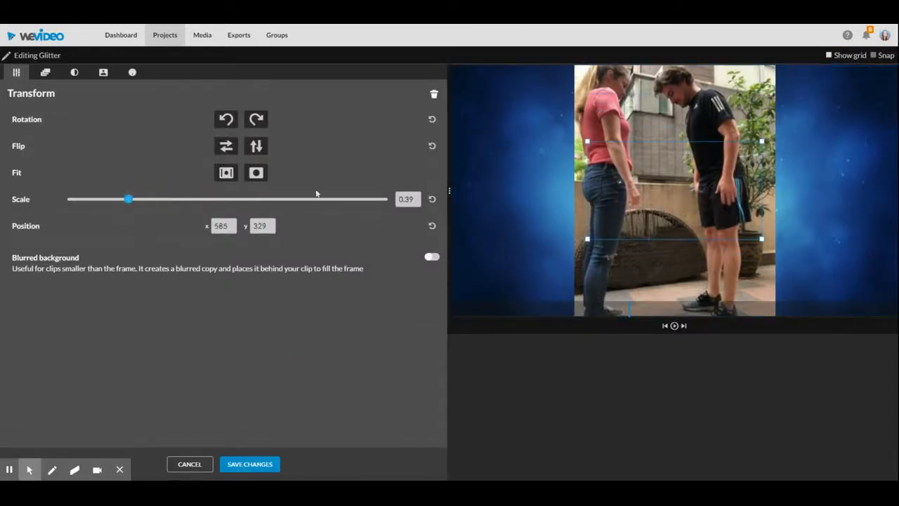
Scale the Glitter overlay to 0.35, move it near the frame's bottom, and save.
{"action": "left_click_drag", "start_coordinate": [127, 198], "coordinate": [121, 198]}
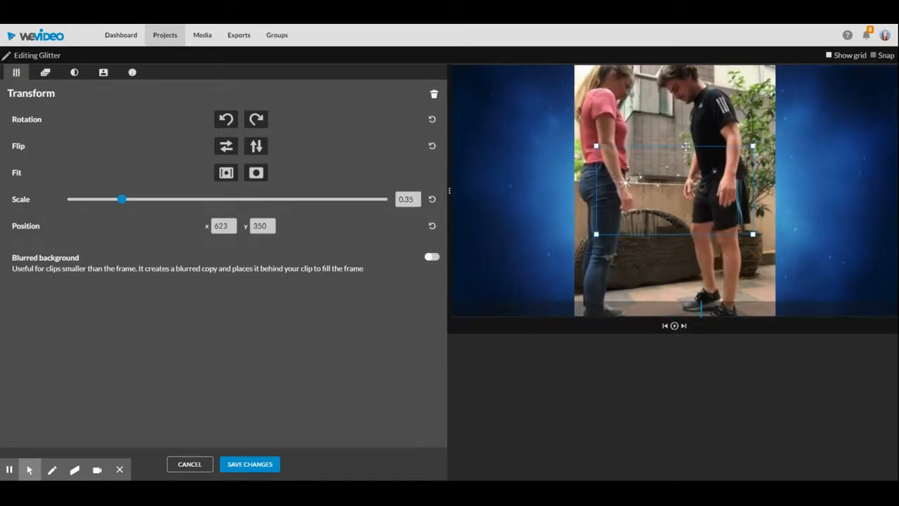
{"action": "left_click_drag", "start_coordinate": [685, 146], "coordinate": [681, 266]}
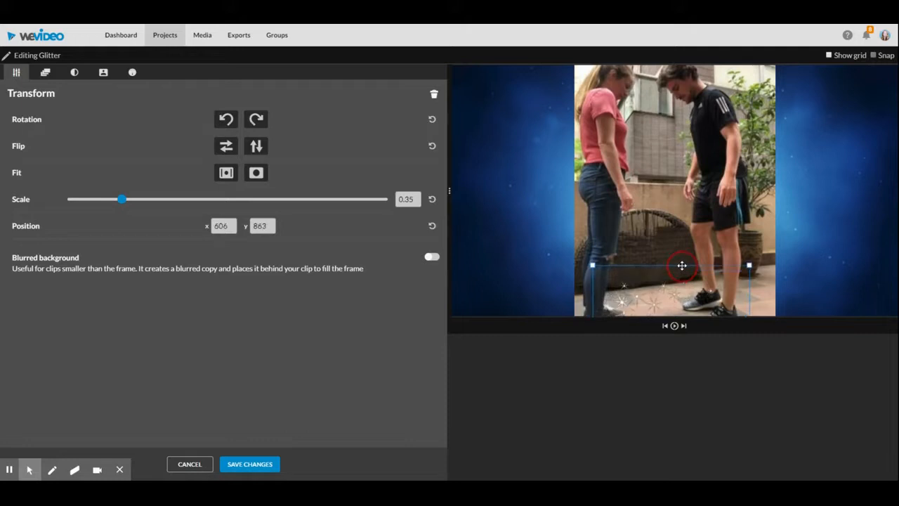
{"action": "left_click_drag", "start_coordinate": [681, 266], "coordinate": [681, 267]}
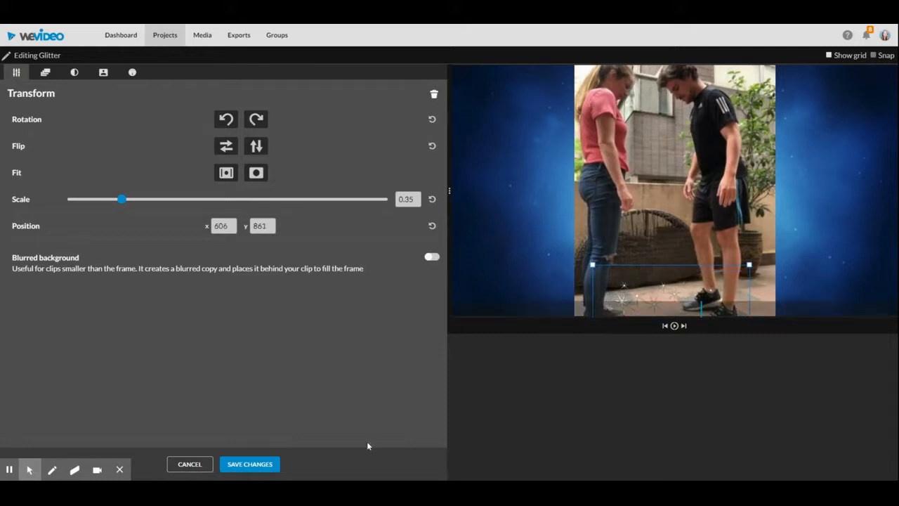
{"action": "mouse_move", "coordinate": [249, 463]}
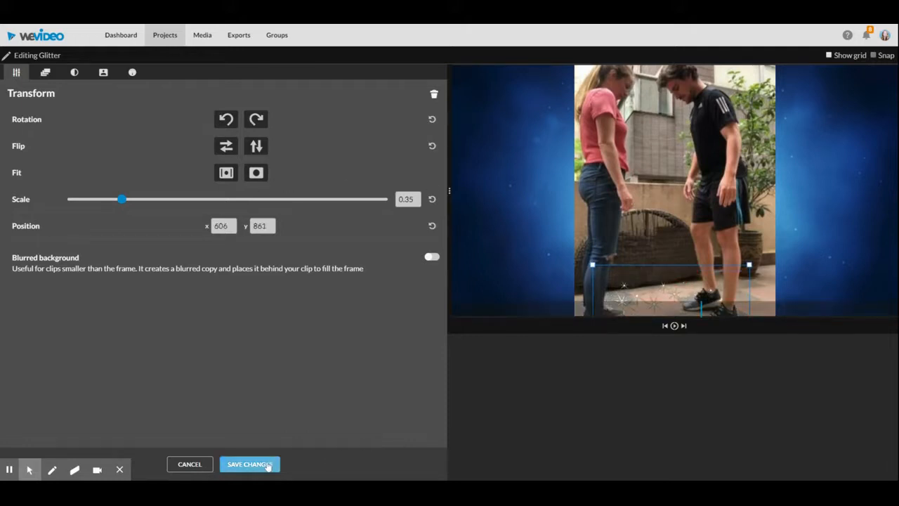
{"action": "left_click", "coordinate": [249, 464]}
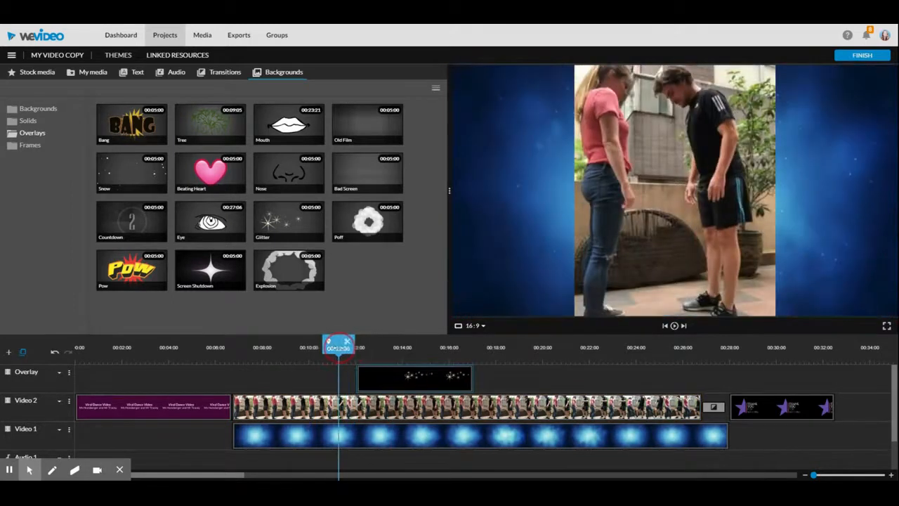
Shift the Glitter clip to start around 15 seconds and lengthen it to about ten seconds.
{"action": "left_click_drag", "start_coordinate": [339, 344], "coordinate": [380, 344]}
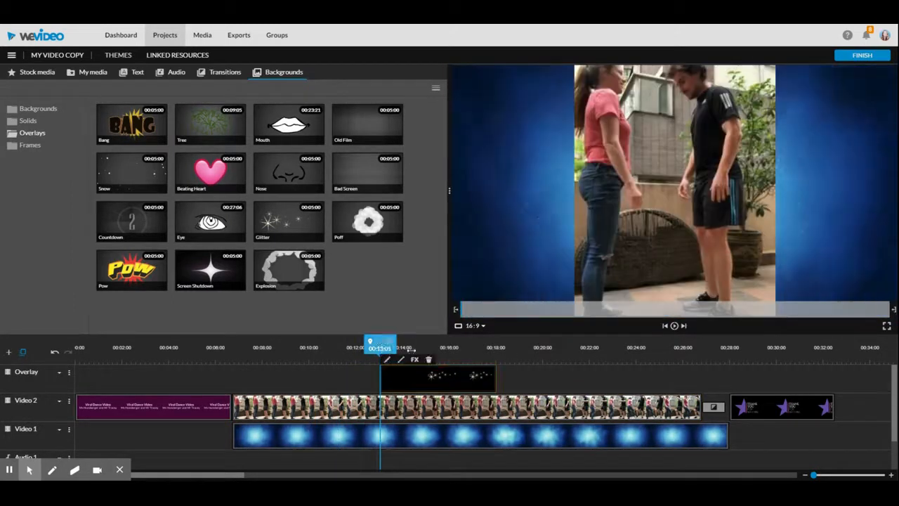
{"action": "left_click", "coordinate": [673, 325]}
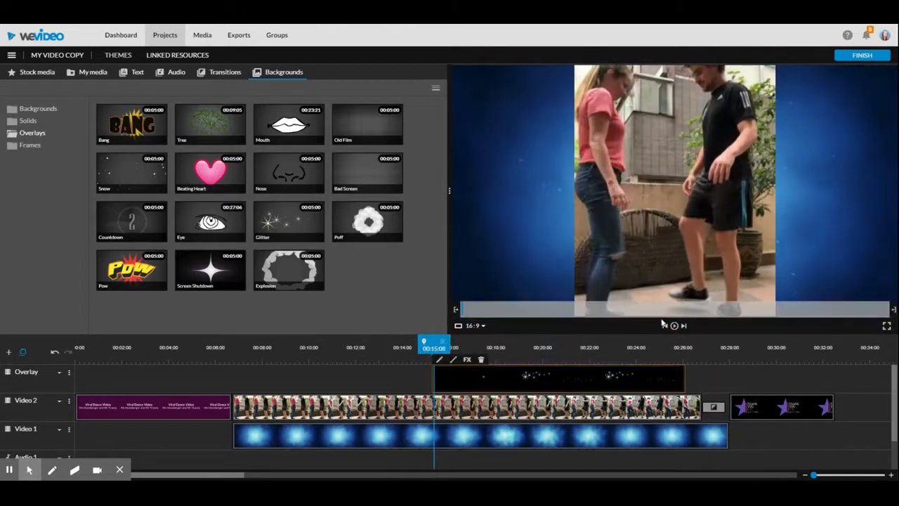
{"action": "left_click", "coordinate": [672, 325]}
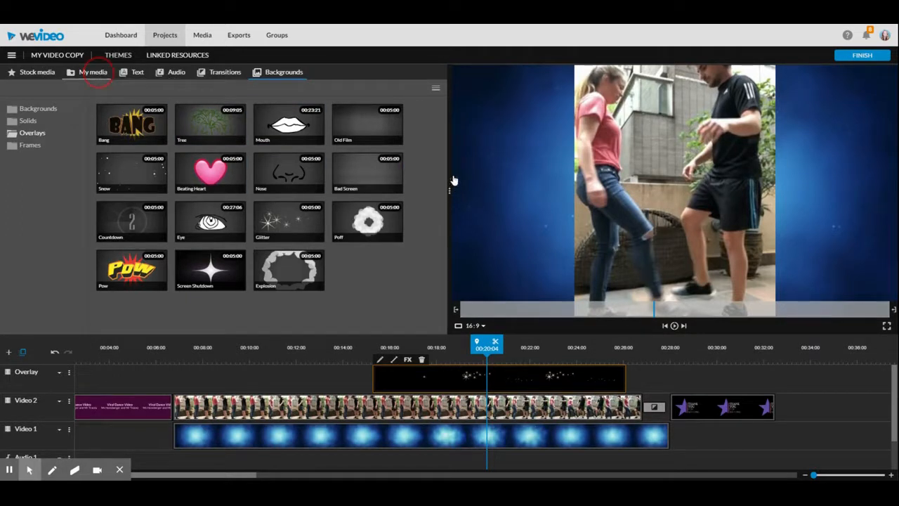
Place the painter bitmoji from My media at the frame's right edge and save.
{"action": "left_click", "coordinate": [94, 71]}
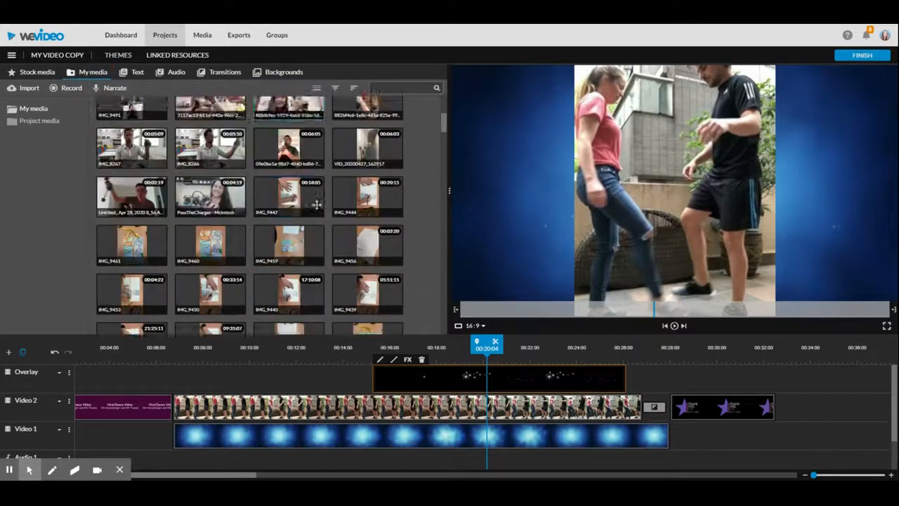
{"action": "scroll", "scroll_direction": "down", "scroll_amount": 3}
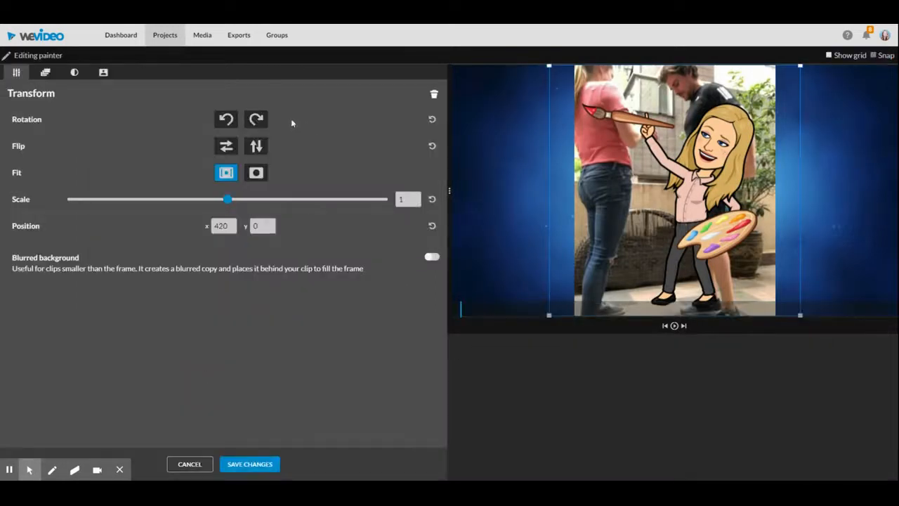
{"action": "left_click_drag", "start_coordinate": [674, 190], "coordinate": [796, 208]}
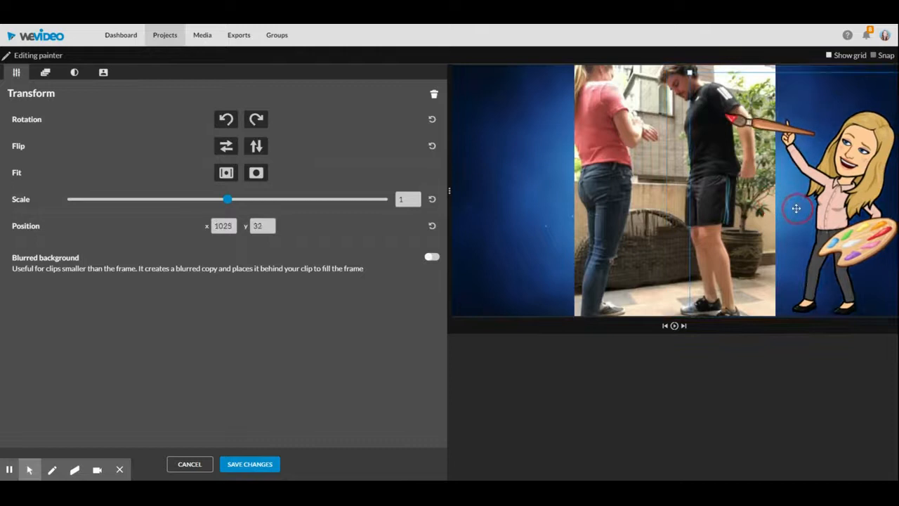
{"action": "left_click", "coordinate": [190, 464]}
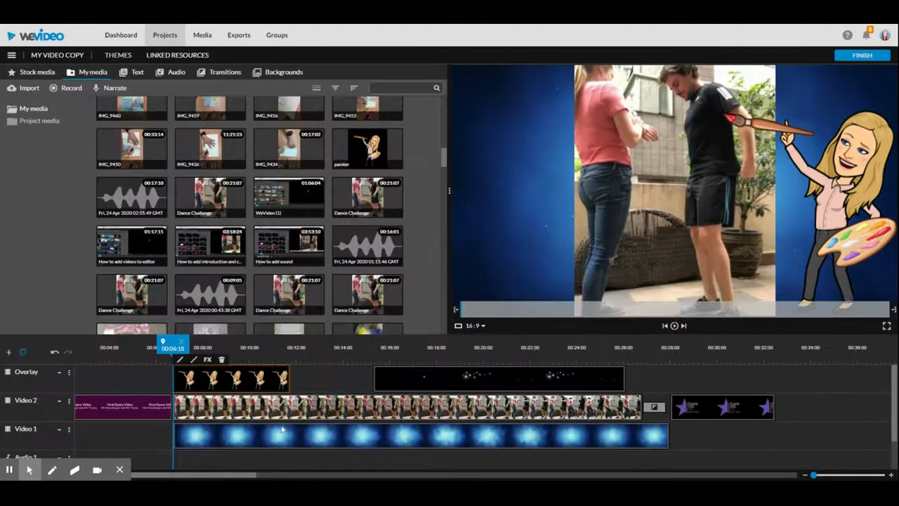
{"action": "left_click", "coordinate": [36, 72]}
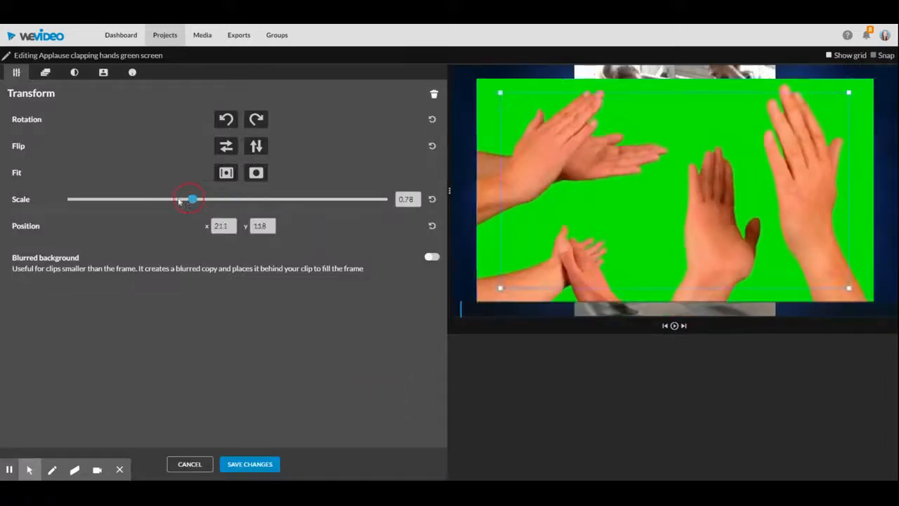
Scale the clapping hands clip to 0.36 and move it to the frame's right side.
{"action": "left_click_drag", "start_coordinate": [191, 199], "coordinate": [124, 199]}
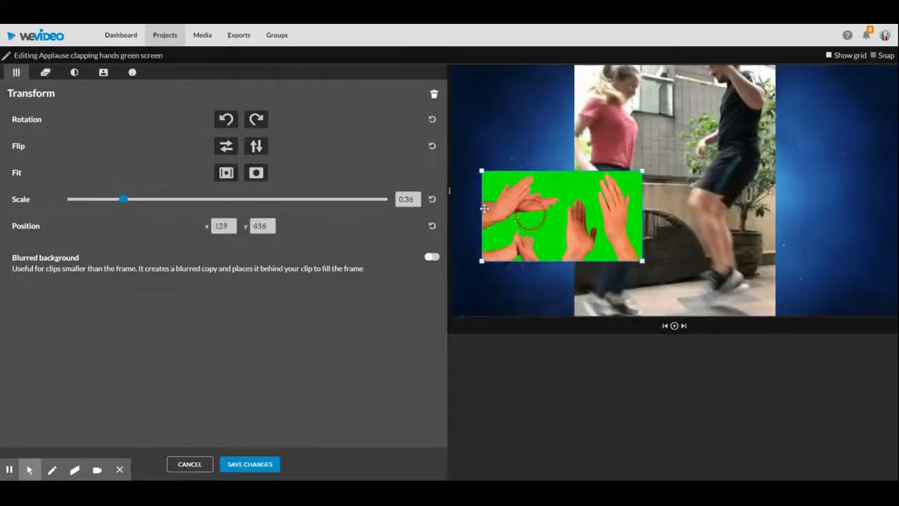
{"action": "left_click_drag", "start_coordinate": [562, 216], "coordinate": [815, 216]}
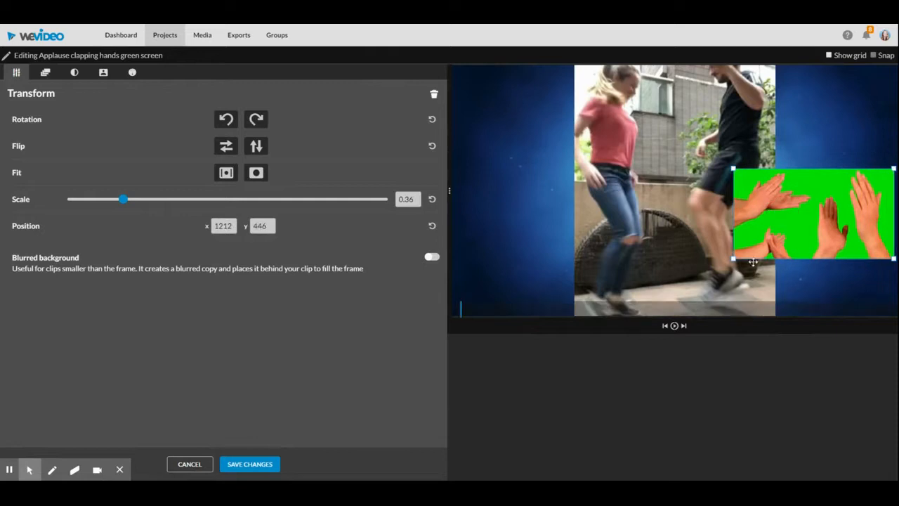
{"action": "left_click_drag", "start_coordinate": [124, 199], "coordinate": [91, 199]}
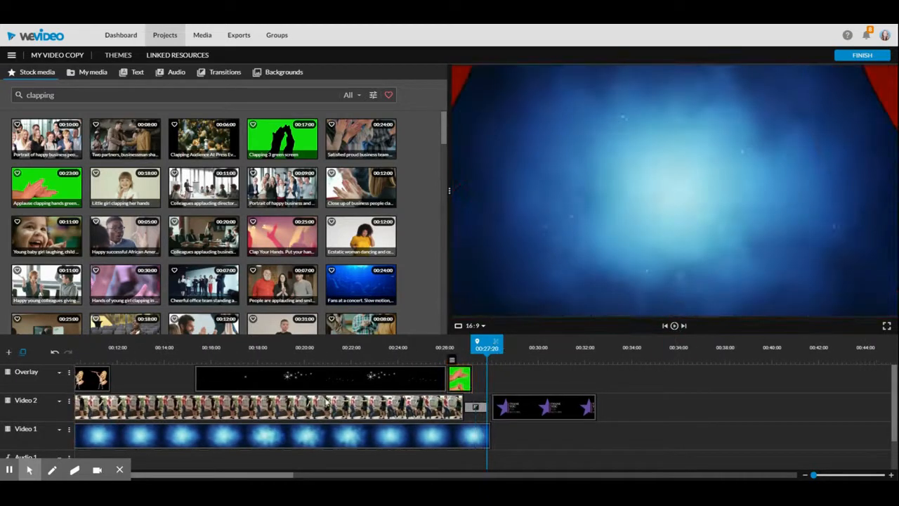
Scroll the timeline back to the start and bring up the Add track prompt.
{"action": "left_click_drag", "start_coordinate": [486, 343], "coordinate": [457, 343]}
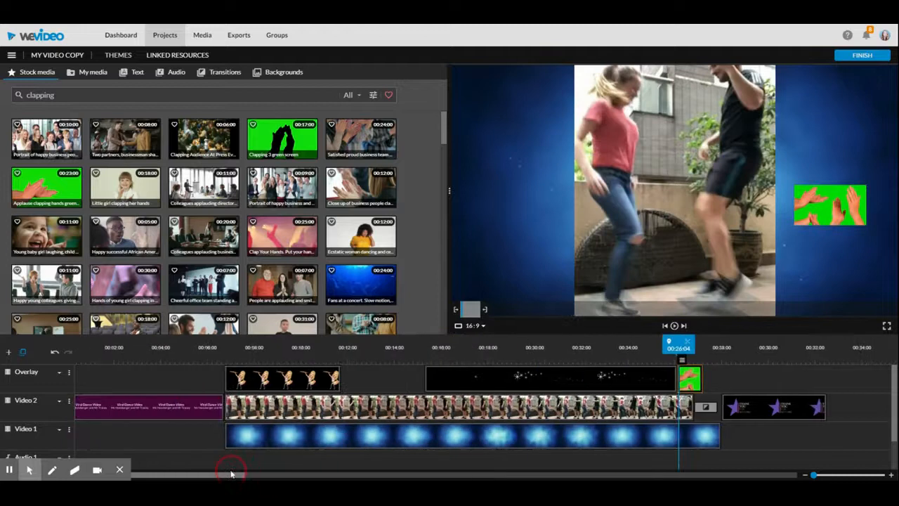
{"action": "mouse_move", "coordinate": [330, 379]}
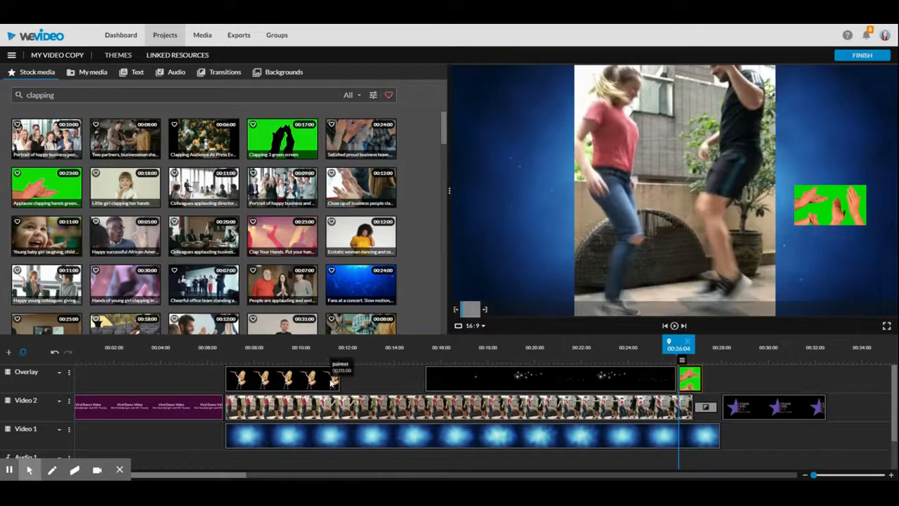
{"action": "mouse_move", "coordinate": [888, 223]}
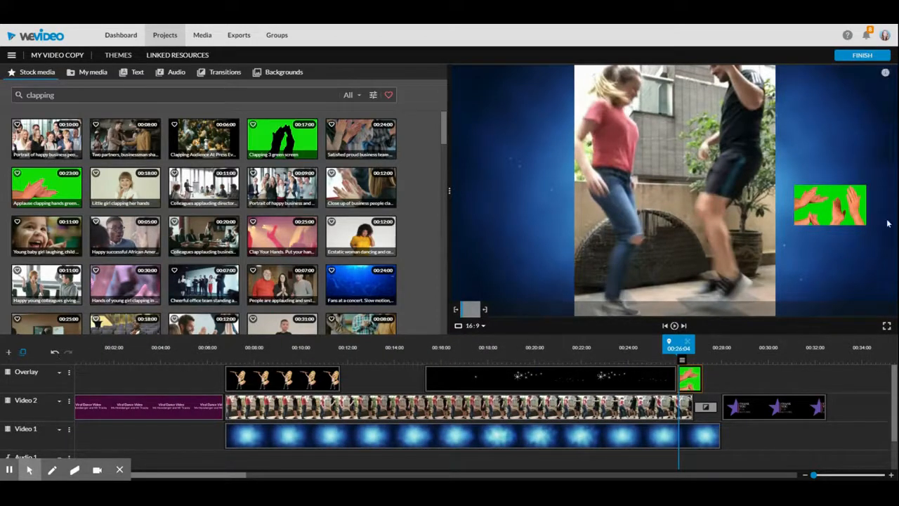
{"action": "mouse_move", "coordinate": [493, 211]}
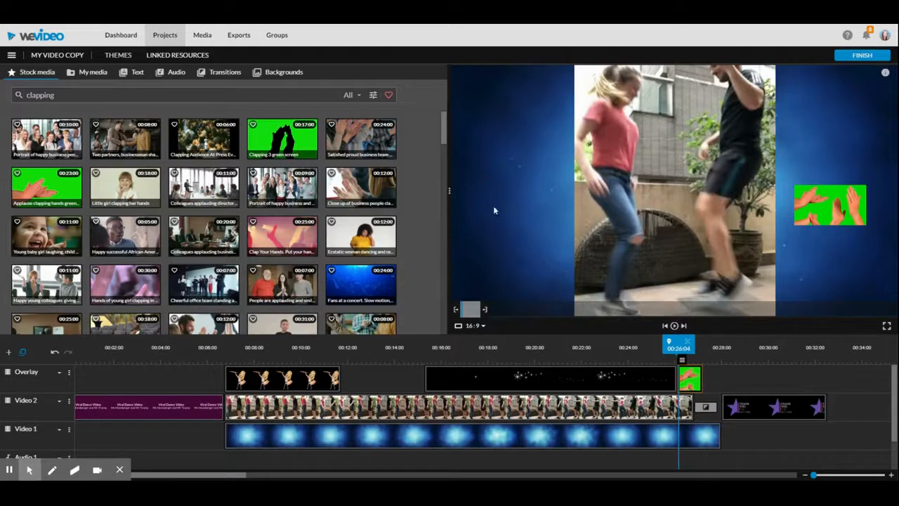
{"action": "mouse_move", "coordinate": [13, 353]}
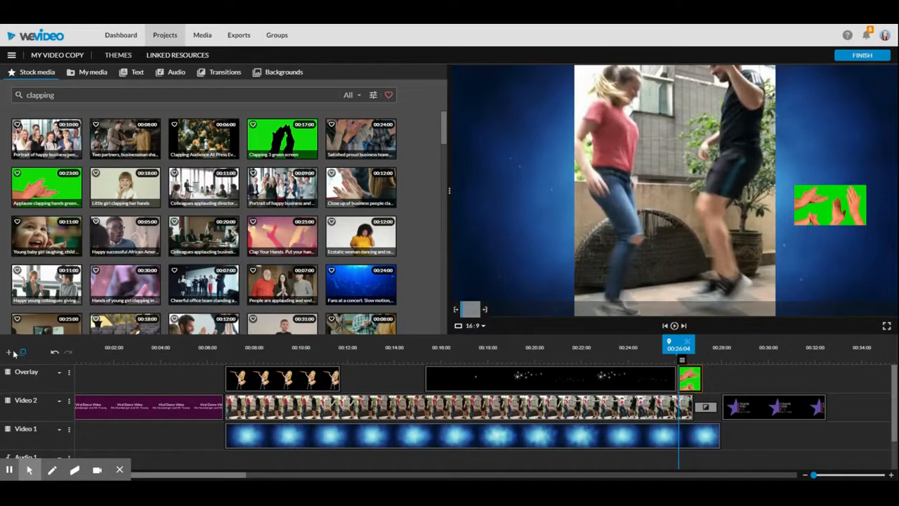
{"action": "left_click", "coordinate": [8, 352]}
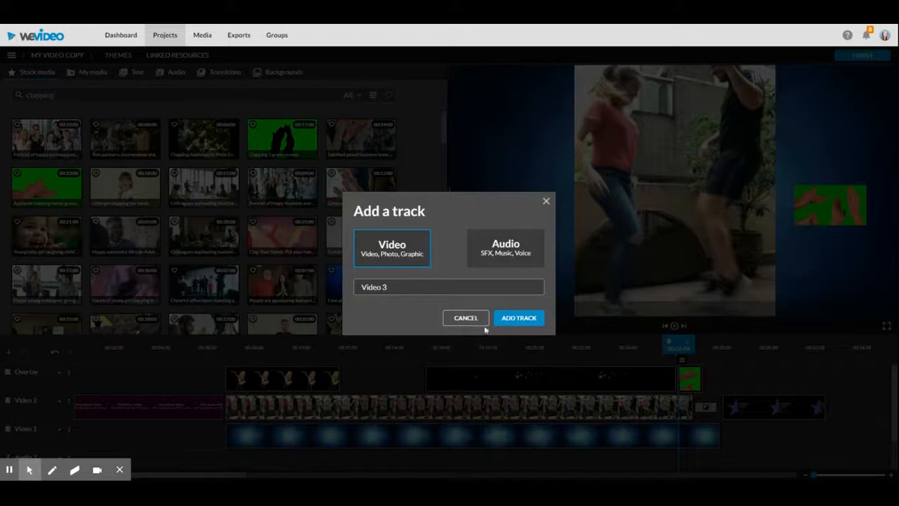